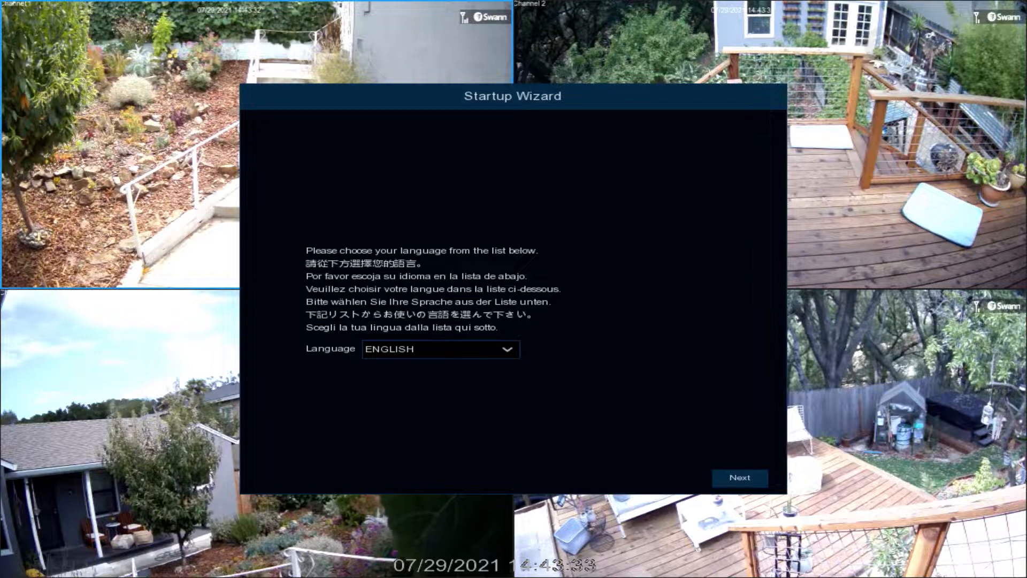
pyautogui.moveTo(509, 525)
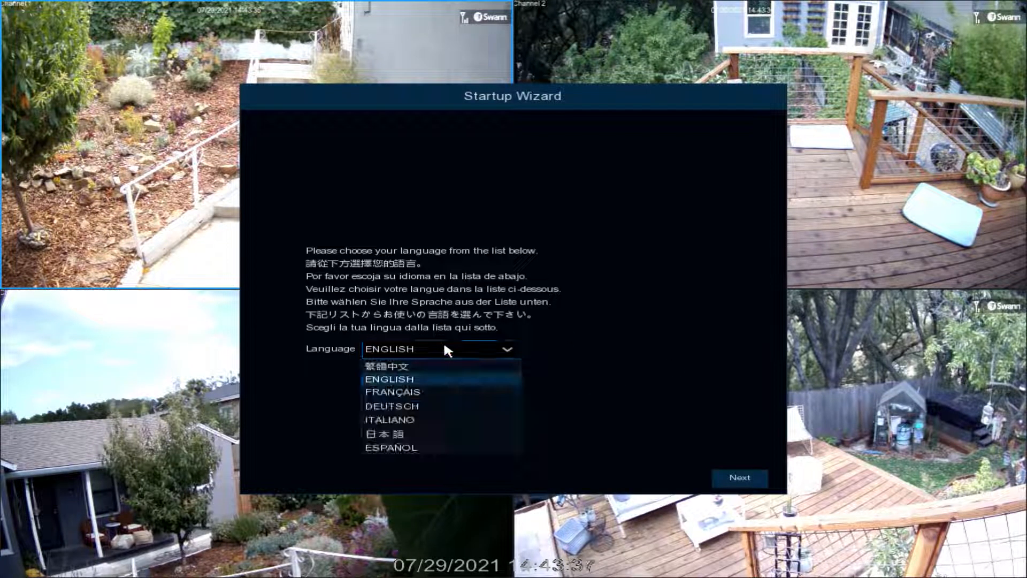
# Keep English as the language and accept the detected screen resolution notice.
pyautogui.click(390, 378)
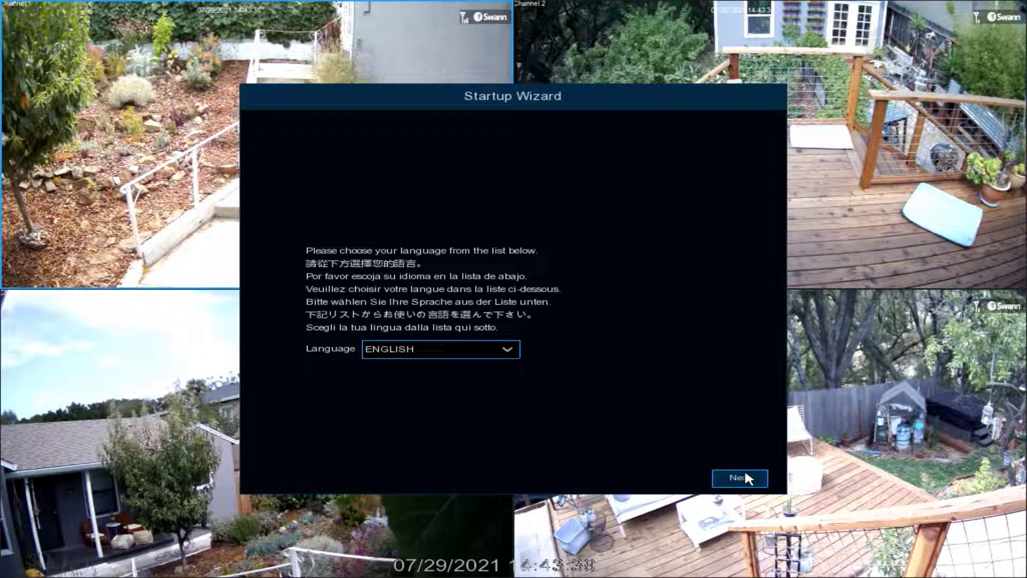
pyautogui.click(739, 477)
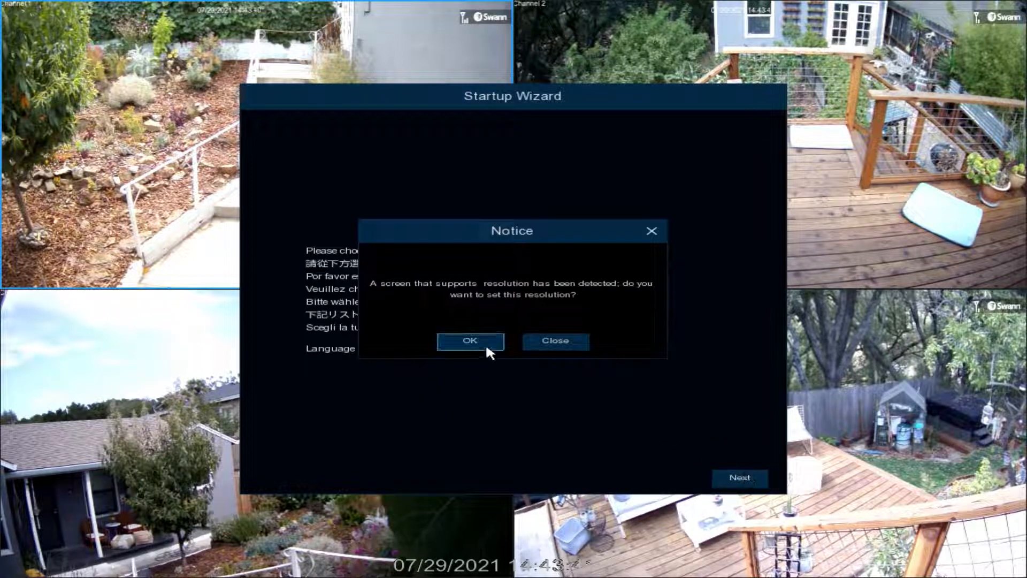
pyautogui.click(468, 340)
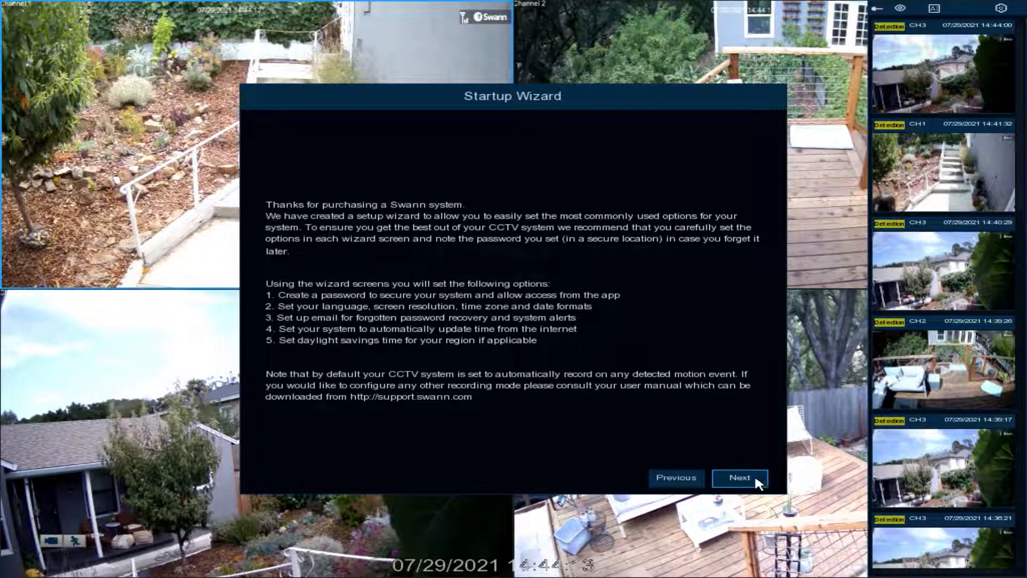
# Enter and confirm the admin password with Show Password unticked.
pyautogui.click(739, 477)
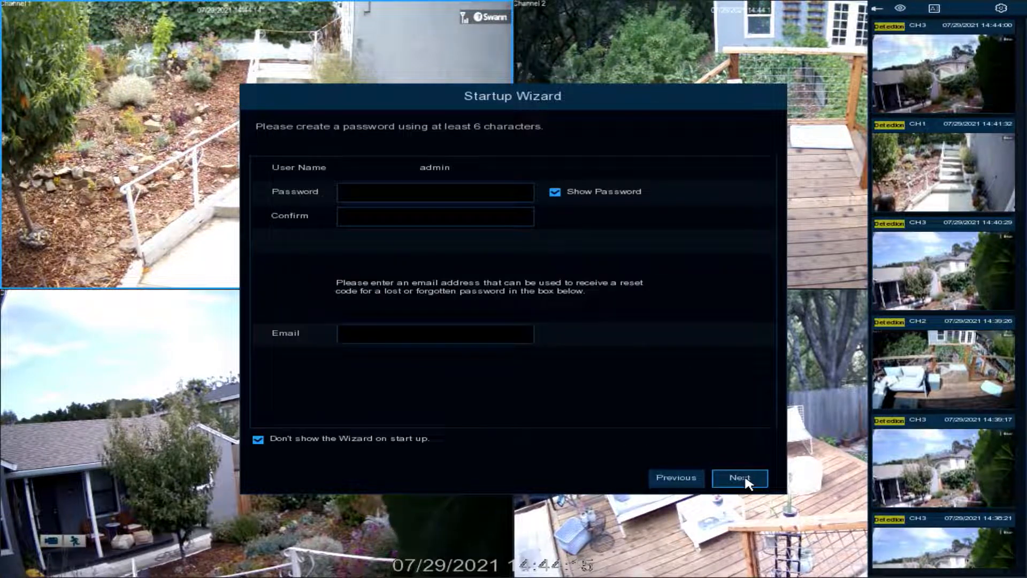
pyautogui.click(435, 192)
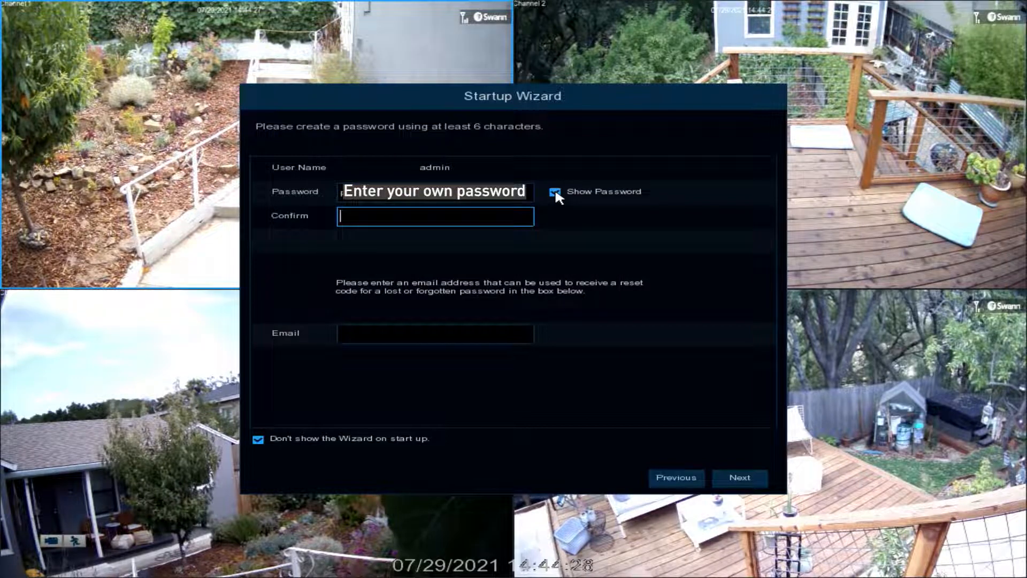
pyautogui.click(436, 216)
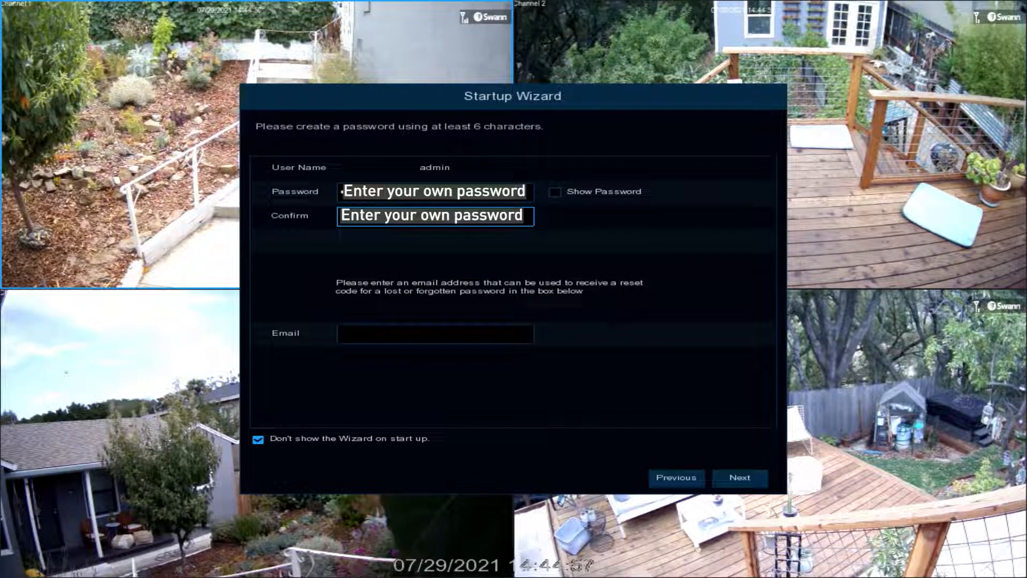
# Add the recovery email address via the on-screen keyboard and continue to system configuration.
pyautogui.click(435, 333)
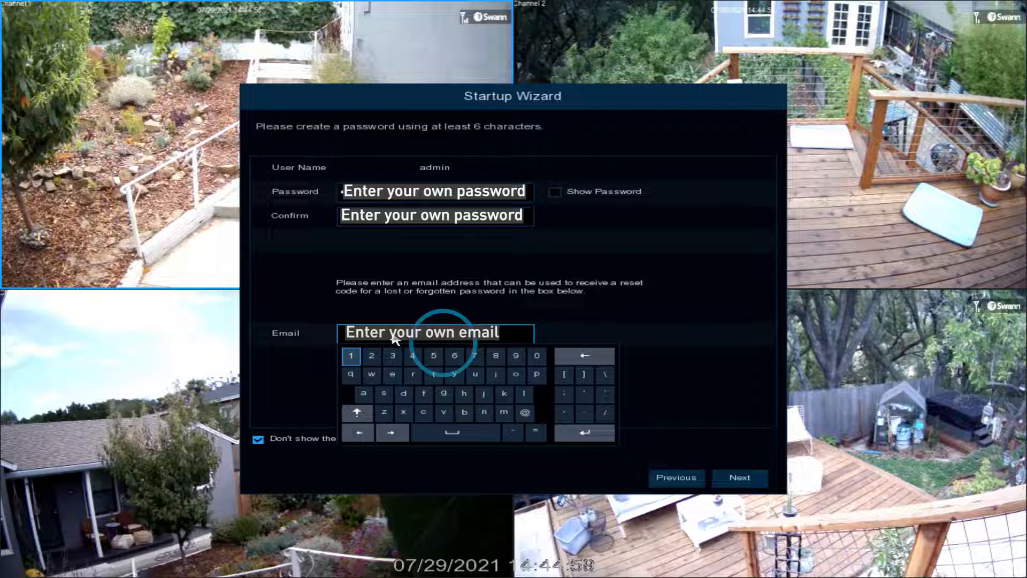
pyautogui.click(503, 413)
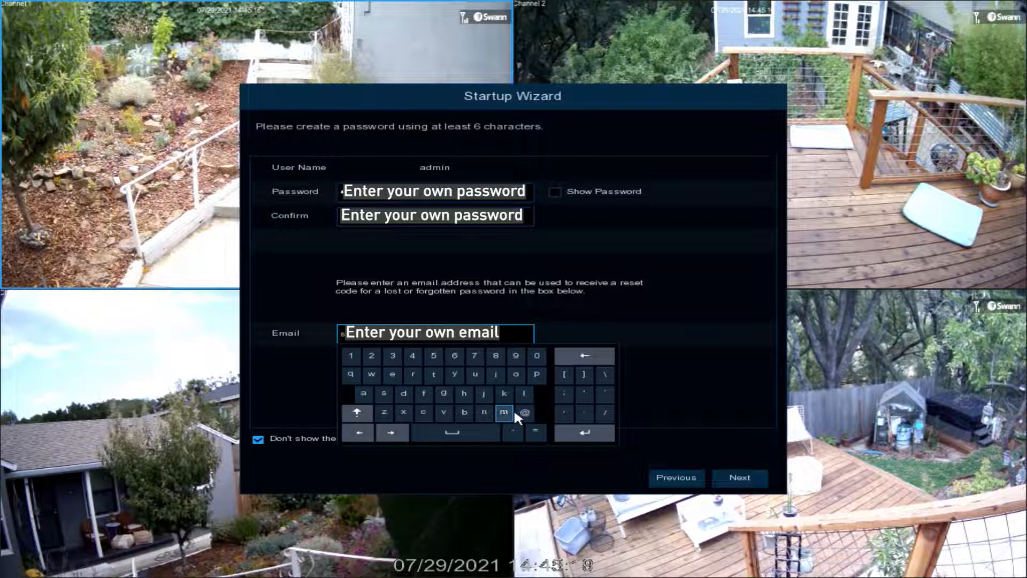
pyautogui.click(739, 477)
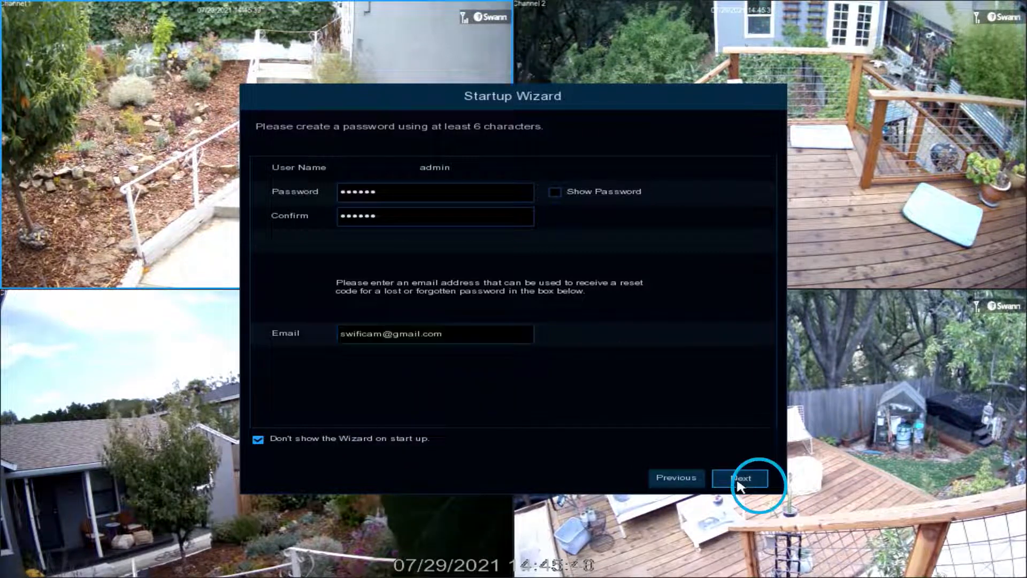
pyautogui.click(739, 477)
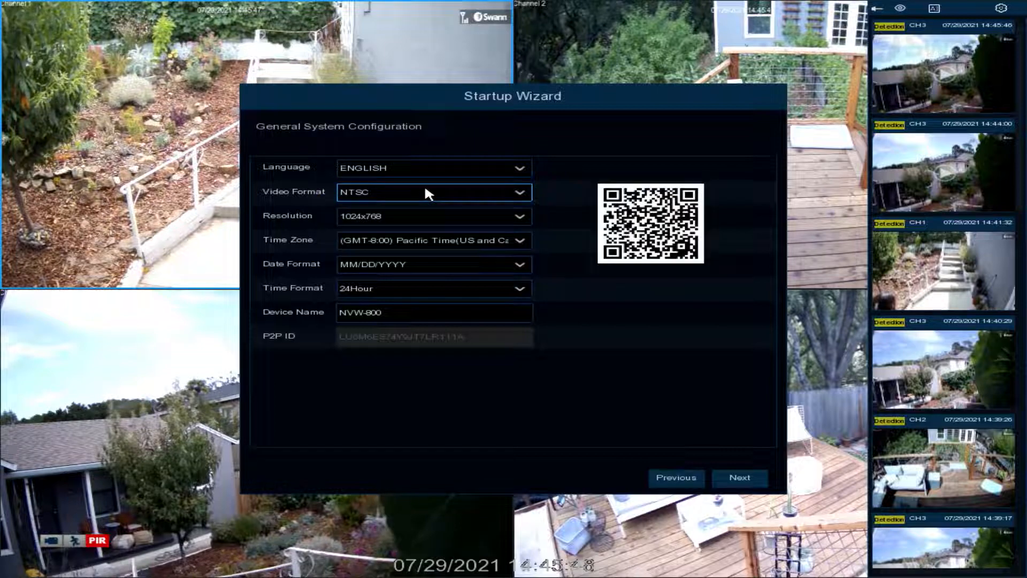
# Set resolution to 1080P(1920x1080), keeping Pacific Time and 24Hour format, then continue to Wi-Fi setup.
pyautogui.click(433, 216)
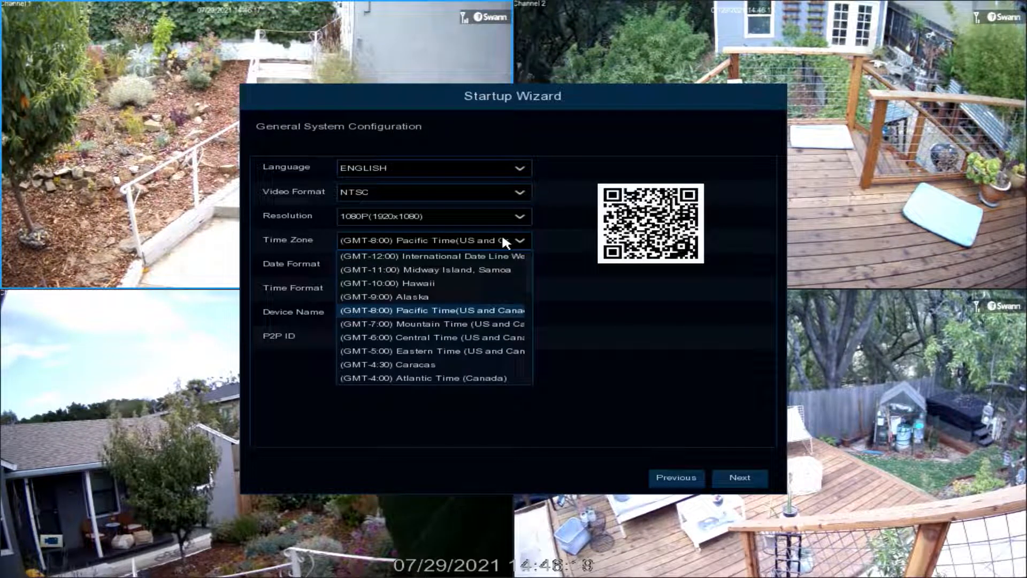
pyautogui.click(431, 310)
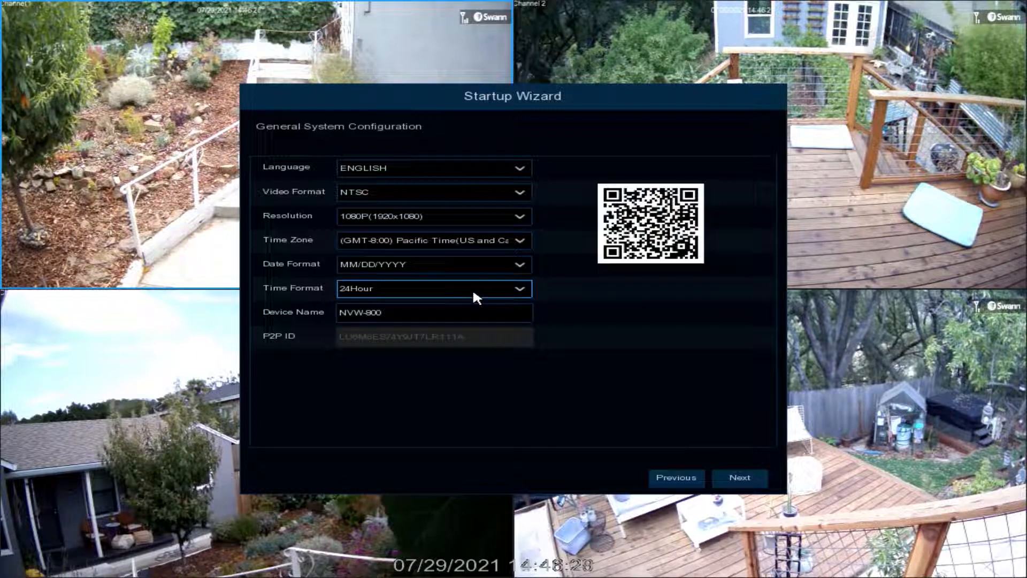
pyautogui.click(432, 312)
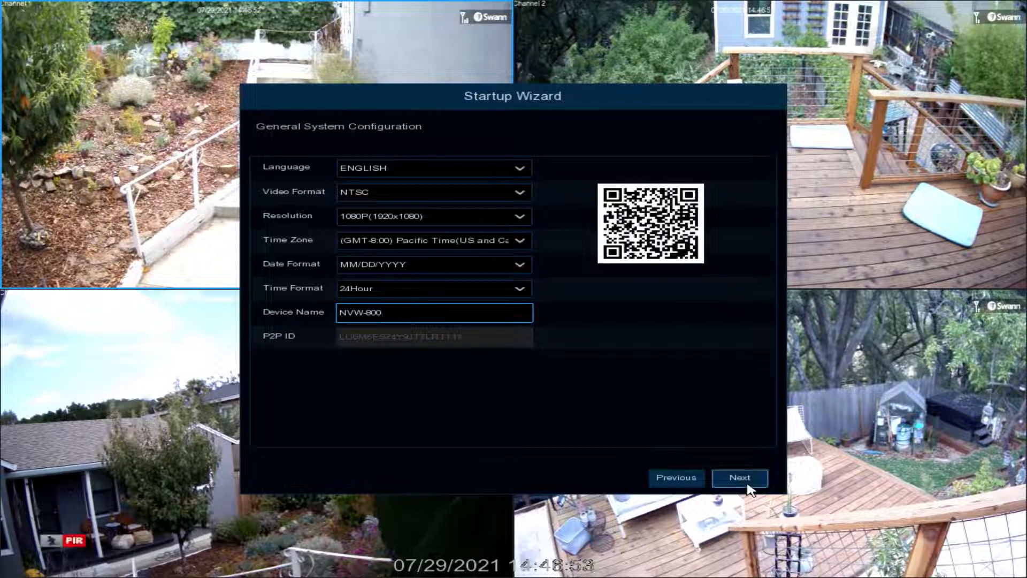
pyautogui.click(739, 477)
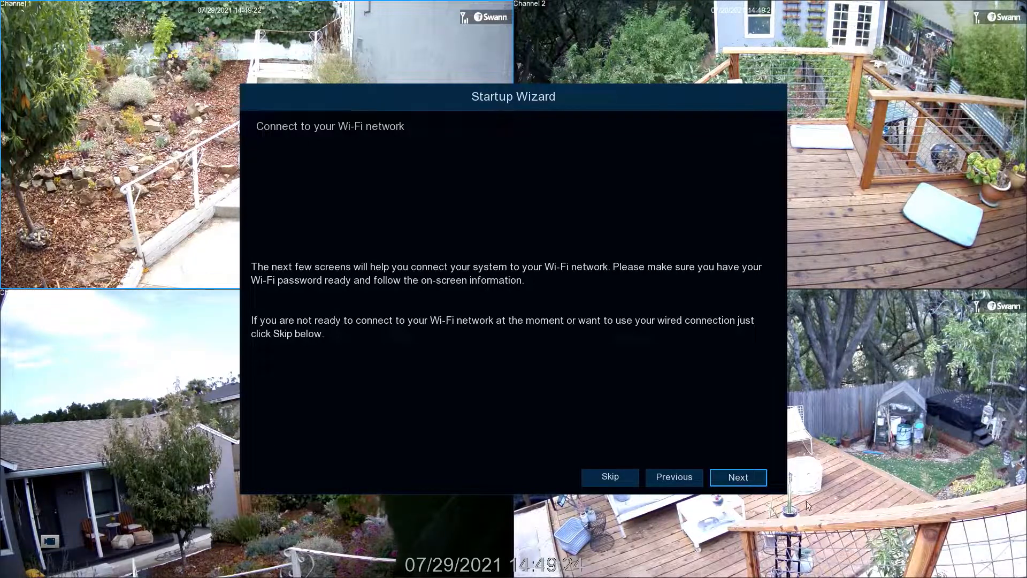
# Scan for wireless networks and select Its My Network for password entry.
pyautogui.click(737, 477)
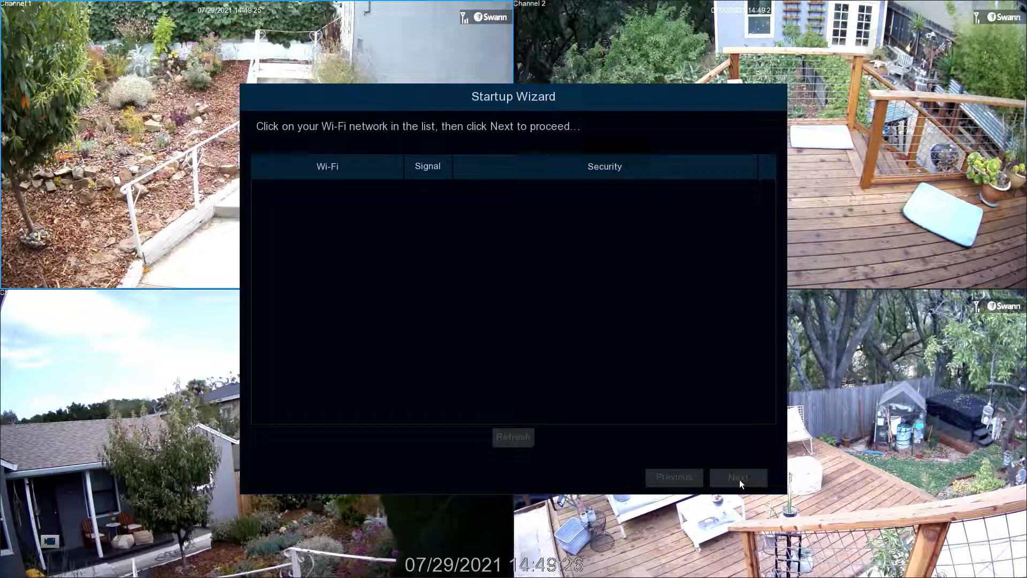
pyautogui.click(512, 437)
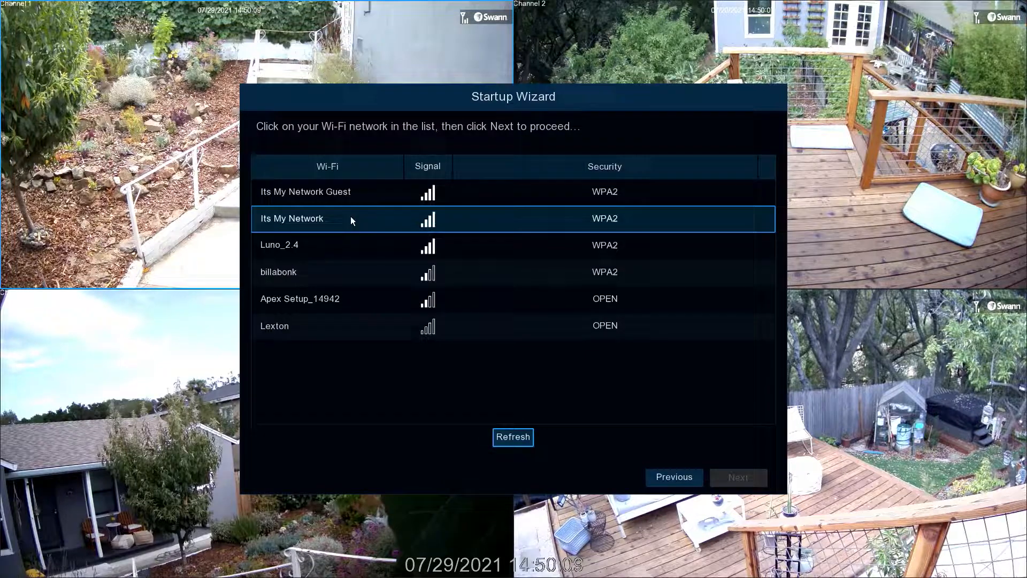
pyautogui.click(737, 477)
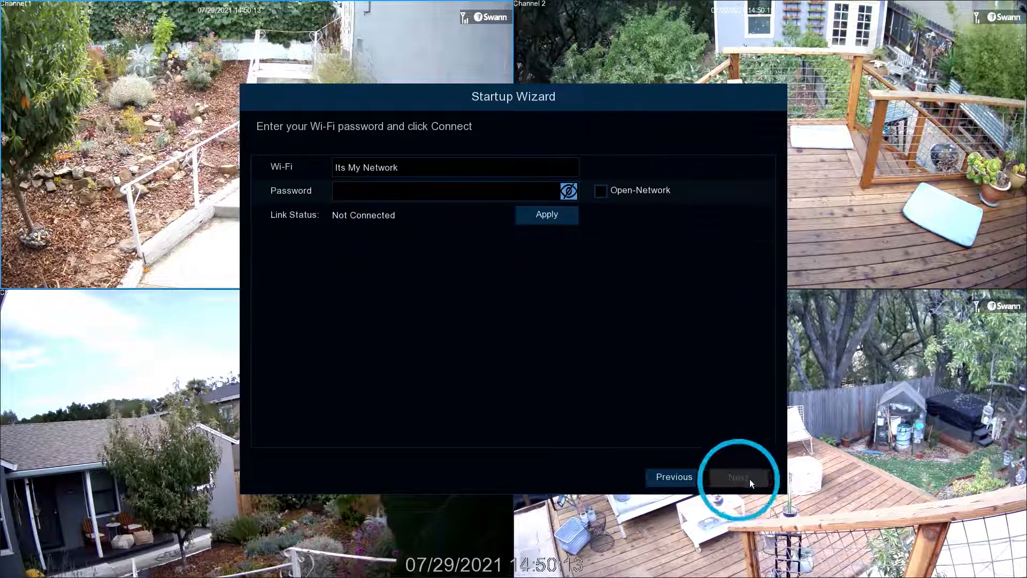
pyautogui.click(451, 190)
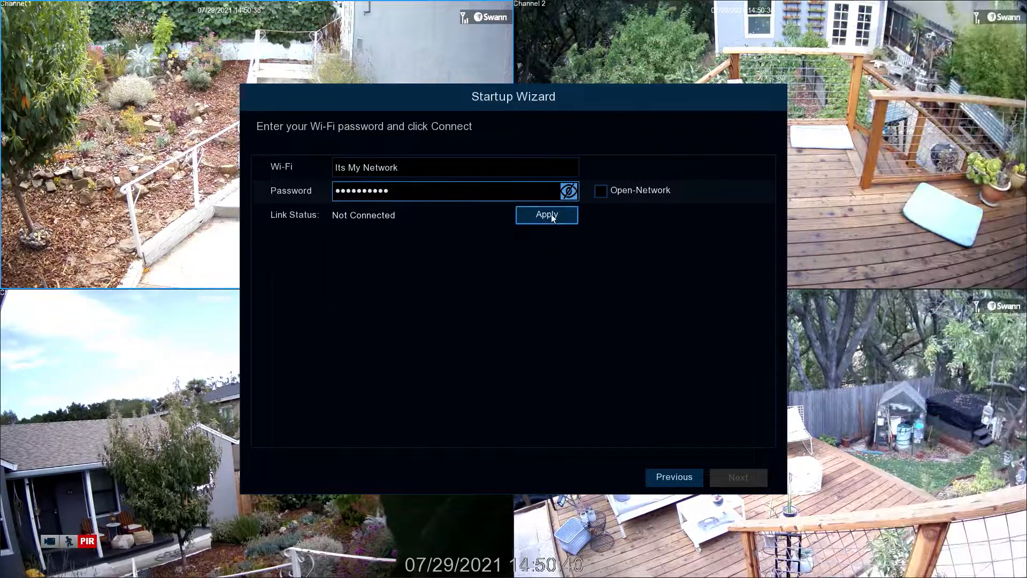
# Apply the Wi-Fi connection, confirm the success notice and continue to email setup.
pyautogui.click(547, 214)
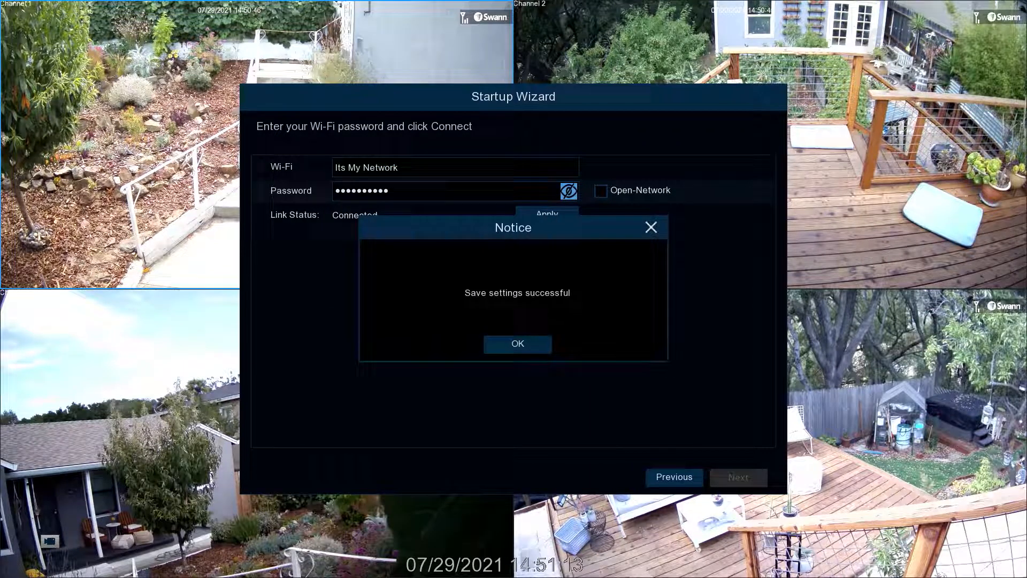
pyautogui.click(517, 343)
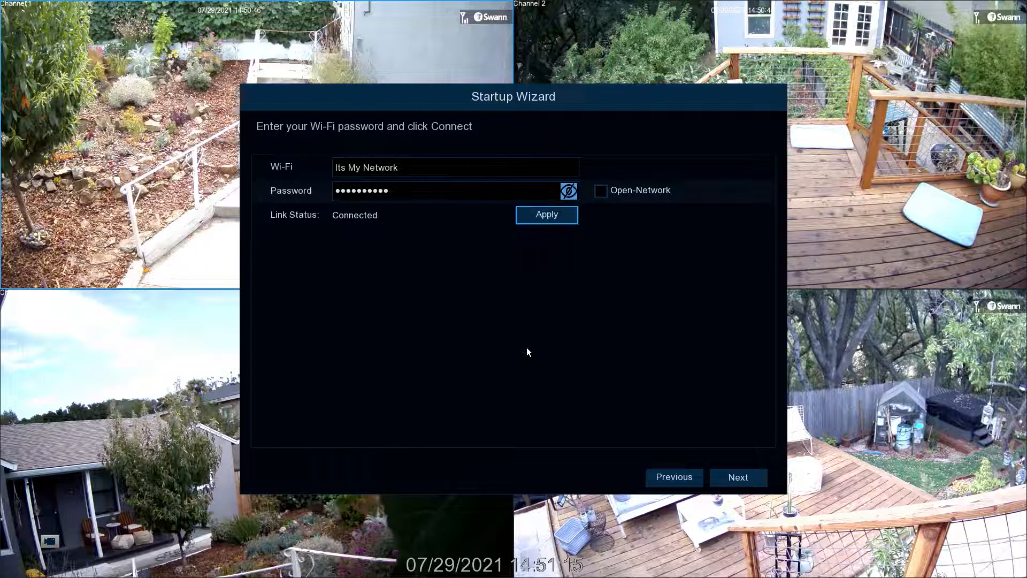
pyautogui.click(737, 478)
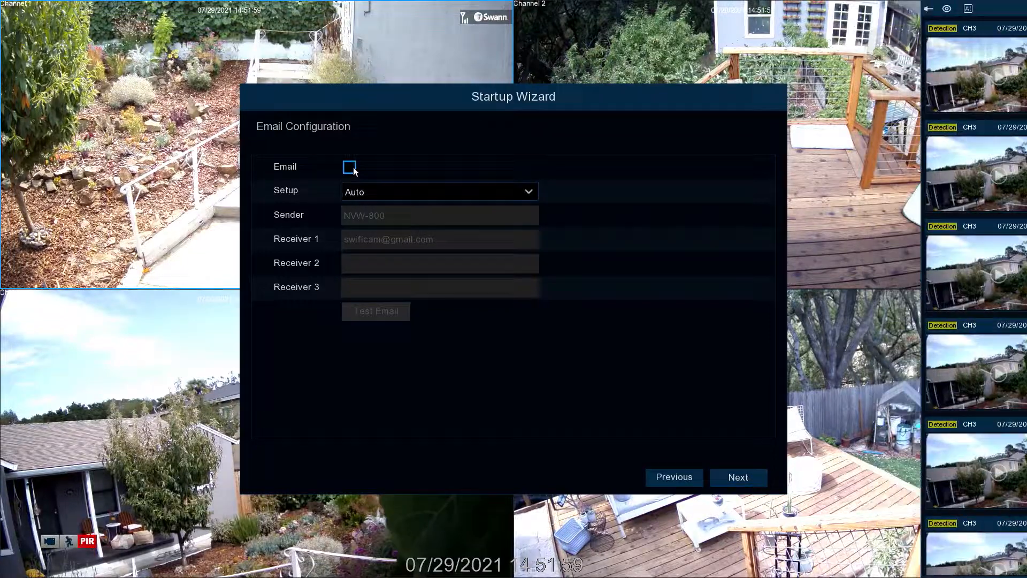
# Enable Email alerts with Setup on Auto and send a test email.
pyautogui.click(348, 167)
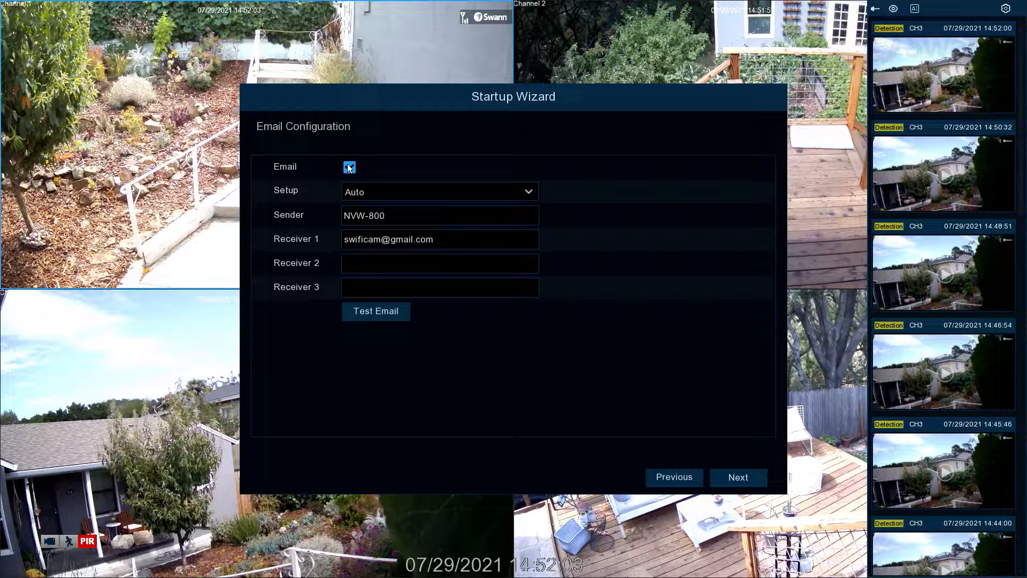
pyautogui.click(439, 215)
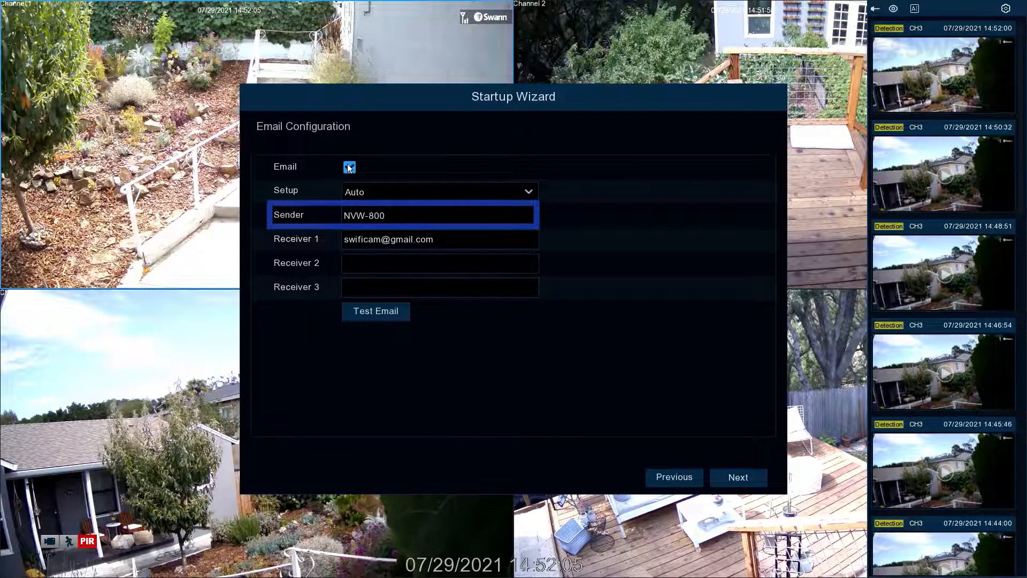
pyautogui.click(348, 167)
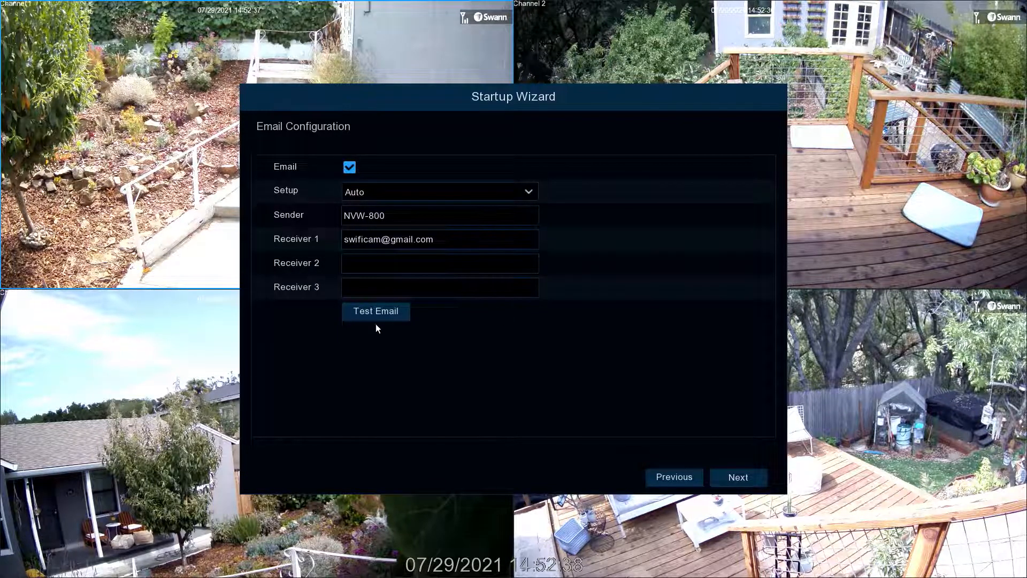
pyautogui.click(375, 310)
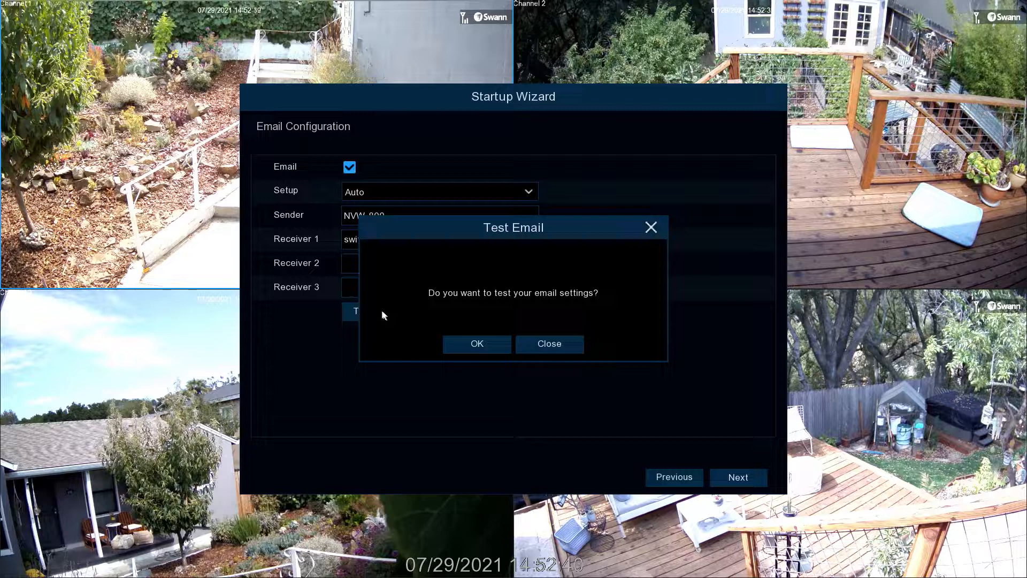
pyautogui.click(476, 343)
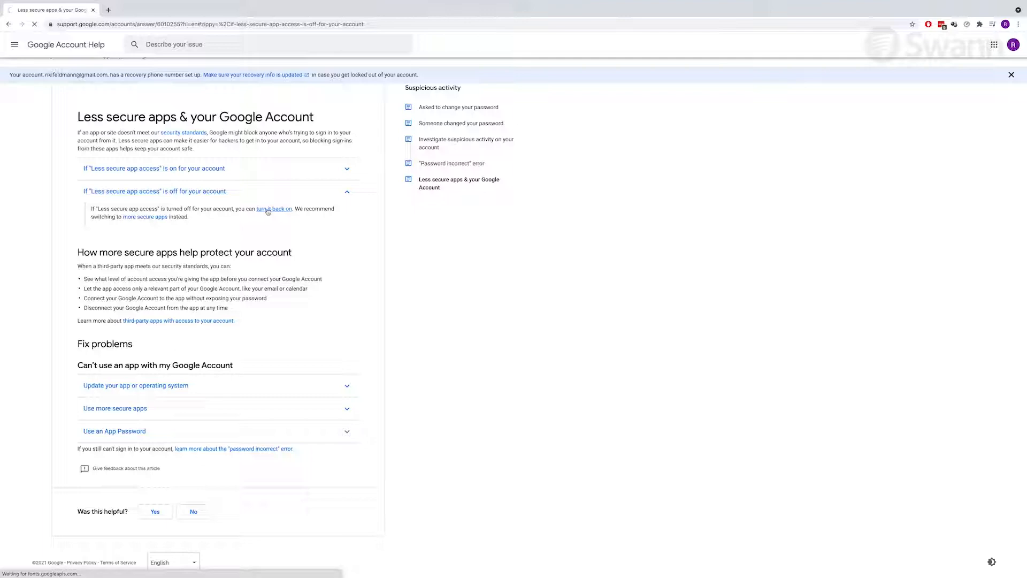
# Allow less secure apps in Google, confirm the test succeeded and continue to NTP settings.
pyautogui.click(274, 209)
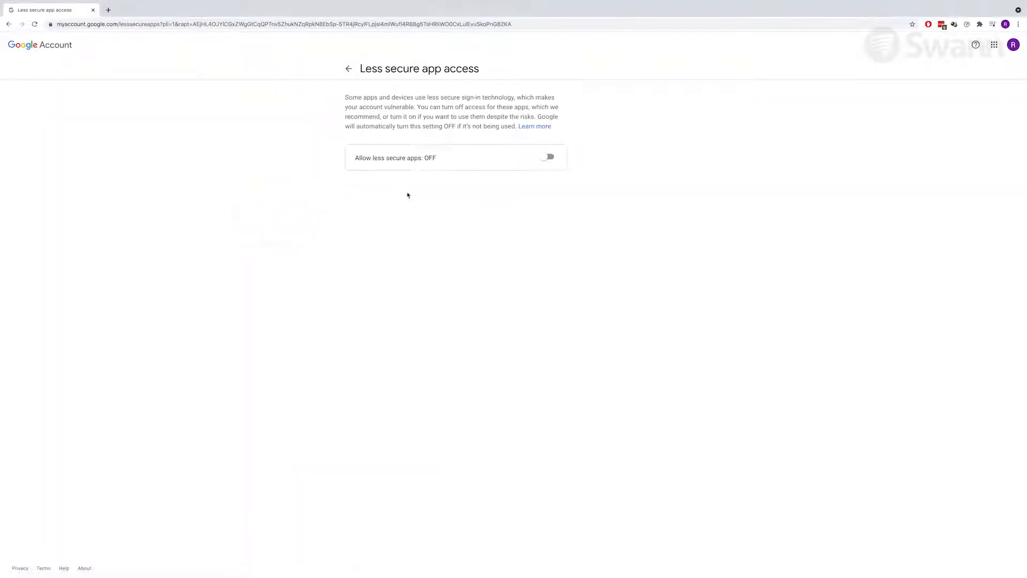
pyautogui.click(548, 157)
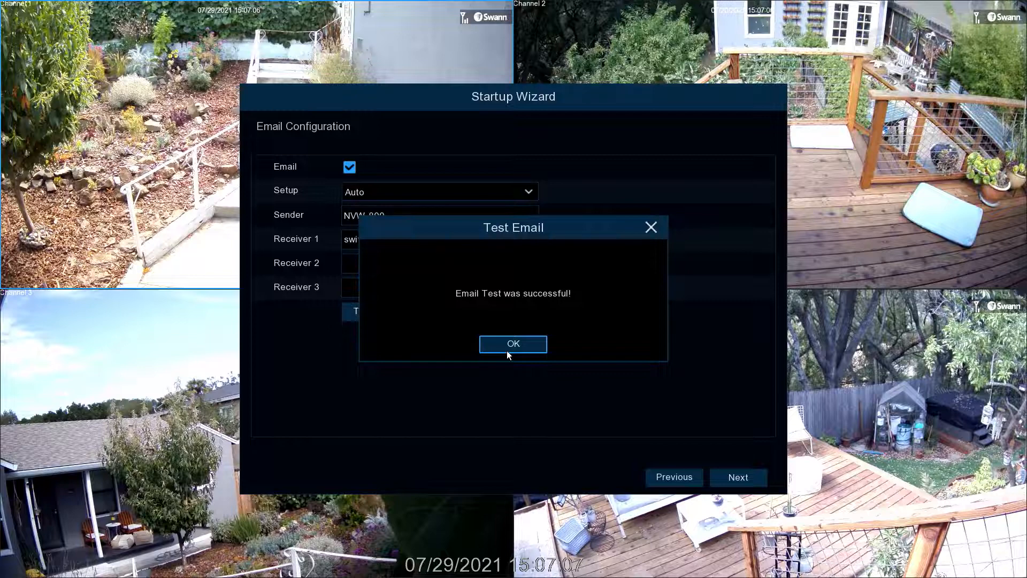
pyautogui.click(513, 344)
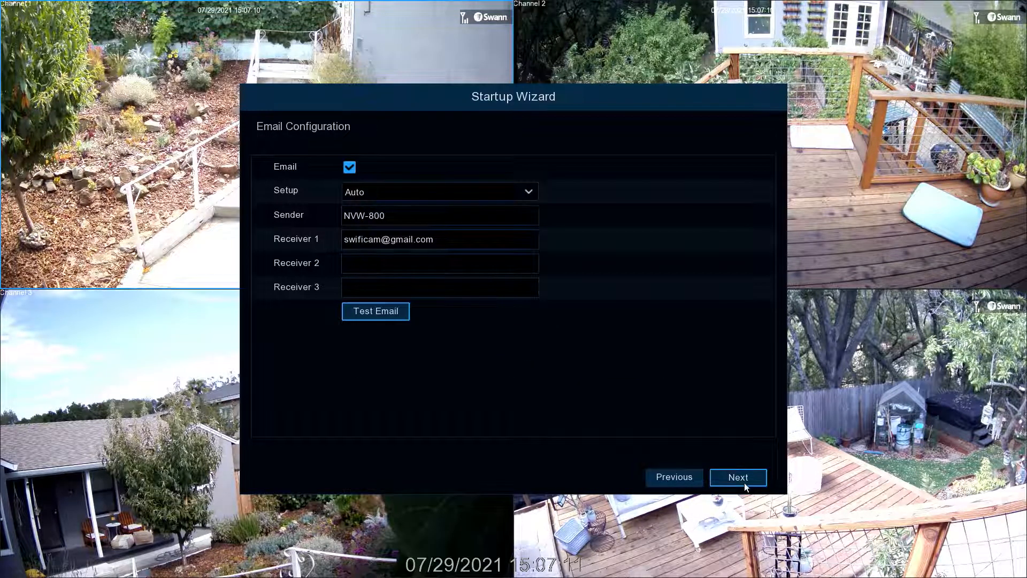
pyautogui.click(737, 476)
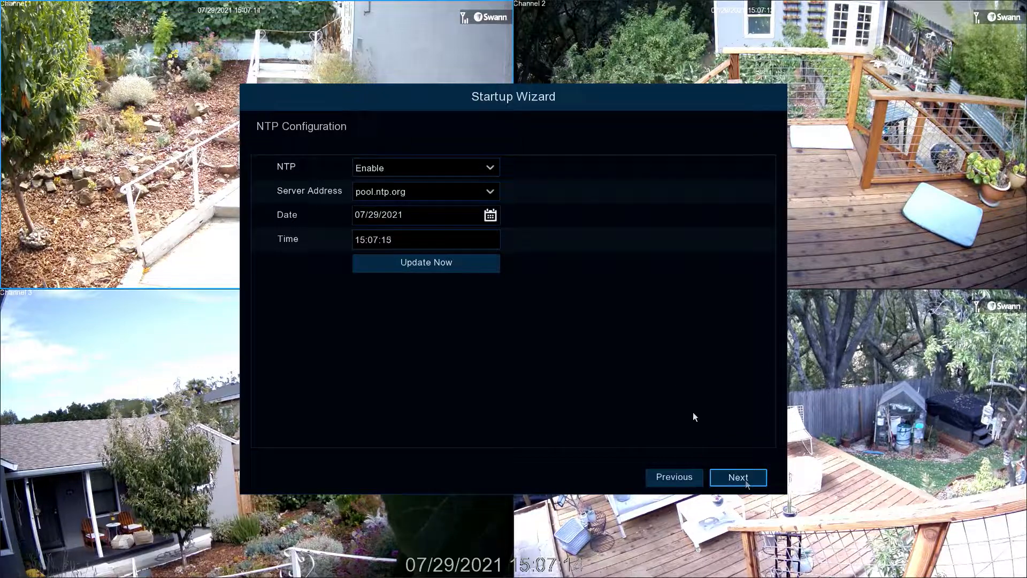
# Update the time now from pool.ntp.org, confirm the notice and continue to DST settings.
pyautogui.click(425, 262)
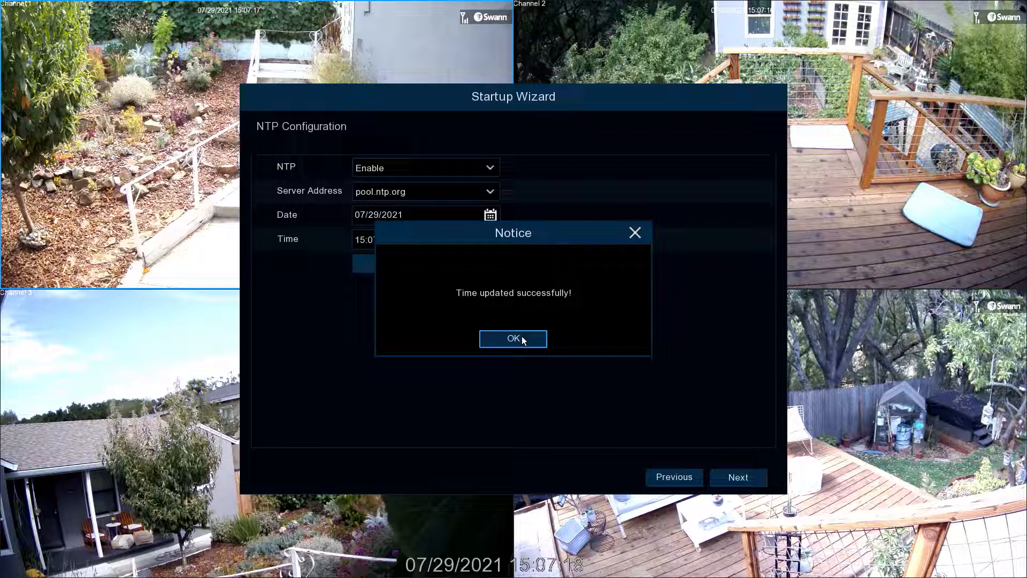
pyautogui.click(512, 339)
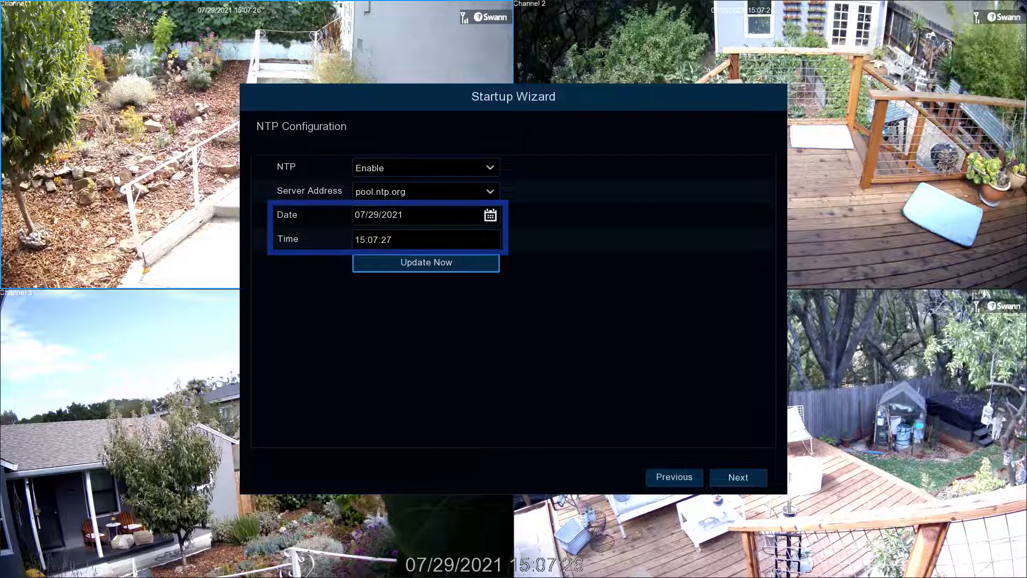
pyautogui.click(737, 476)
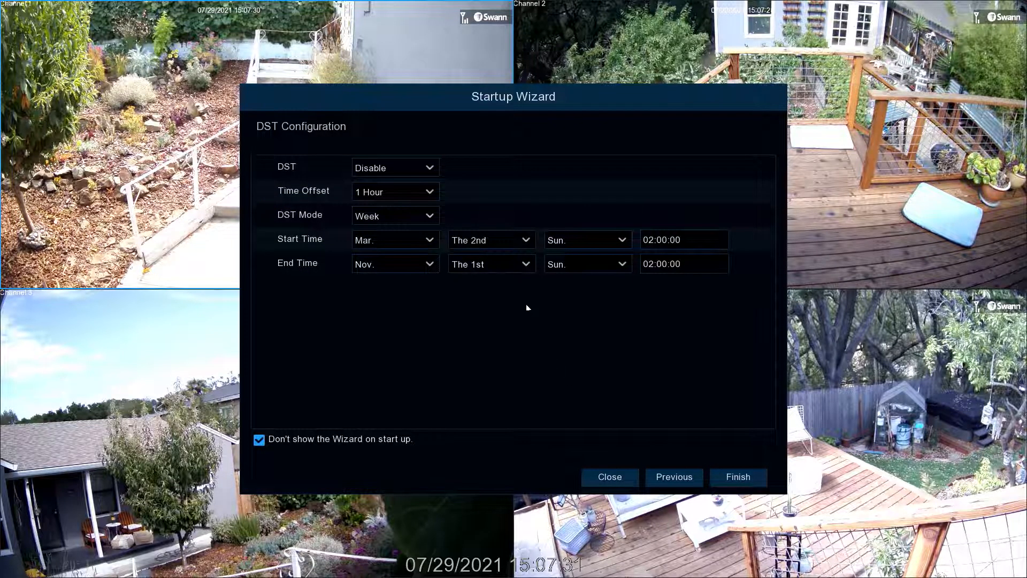
# Set DST to Enable, finish the wizard and confirm the Save settings successful notice.
pyautogui.click(393, 168)
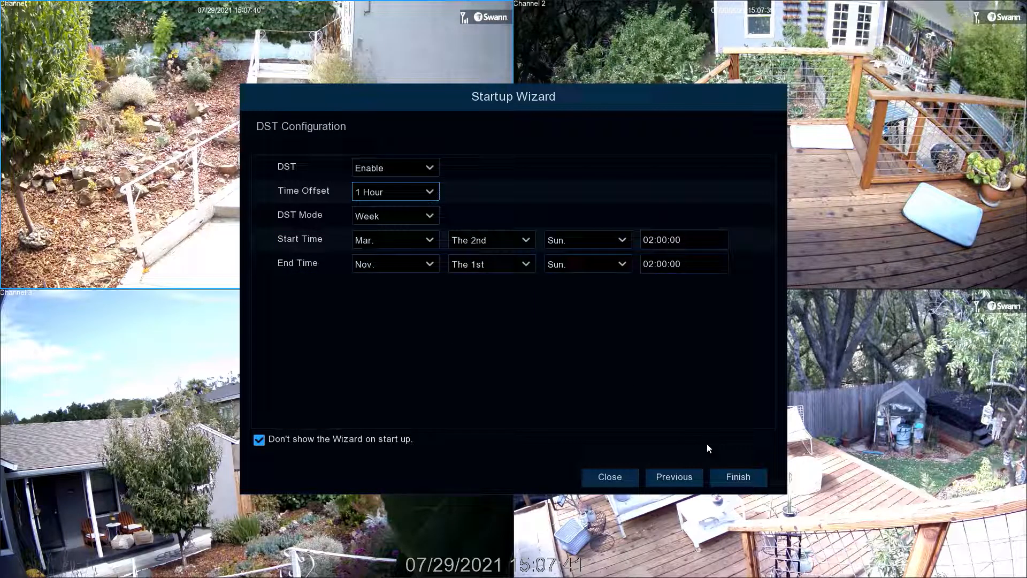
pyautogui.click(737, 477)
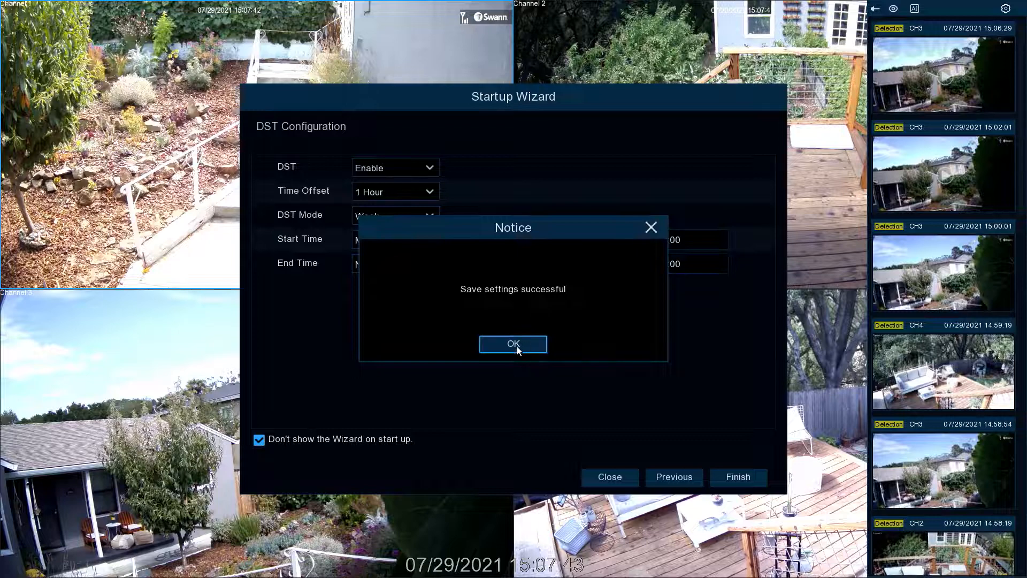
pyautogui.click(513, 343)
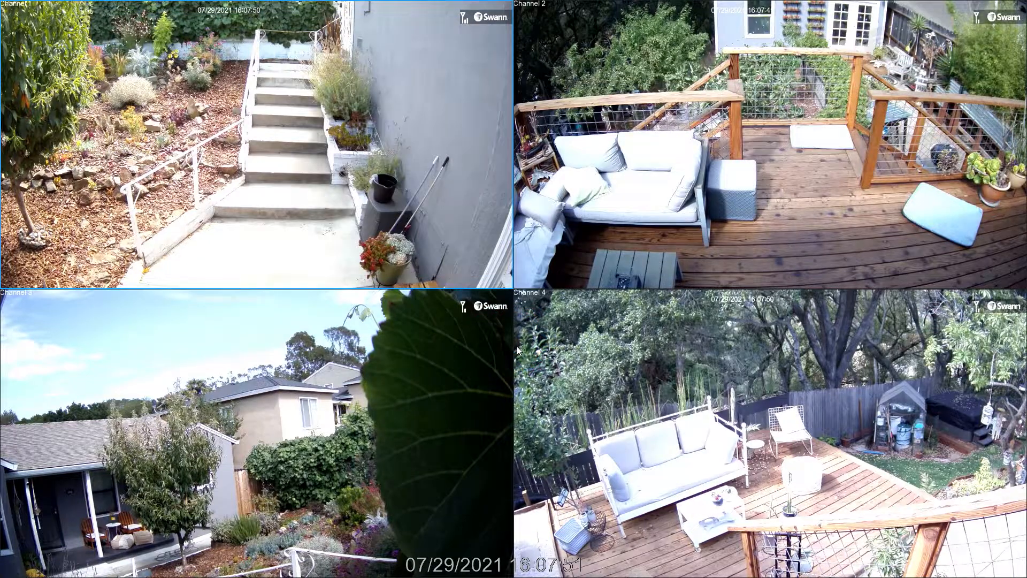